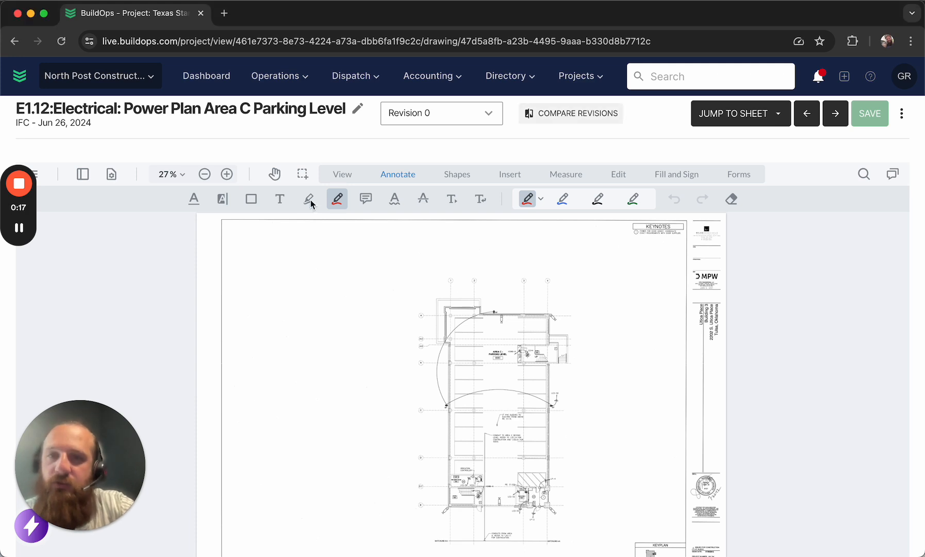
Step: Draw a freehand pen stroke in the sheet's upper-left blank area and select it
{"action": "left_click", "coordinate": [308, 199]}
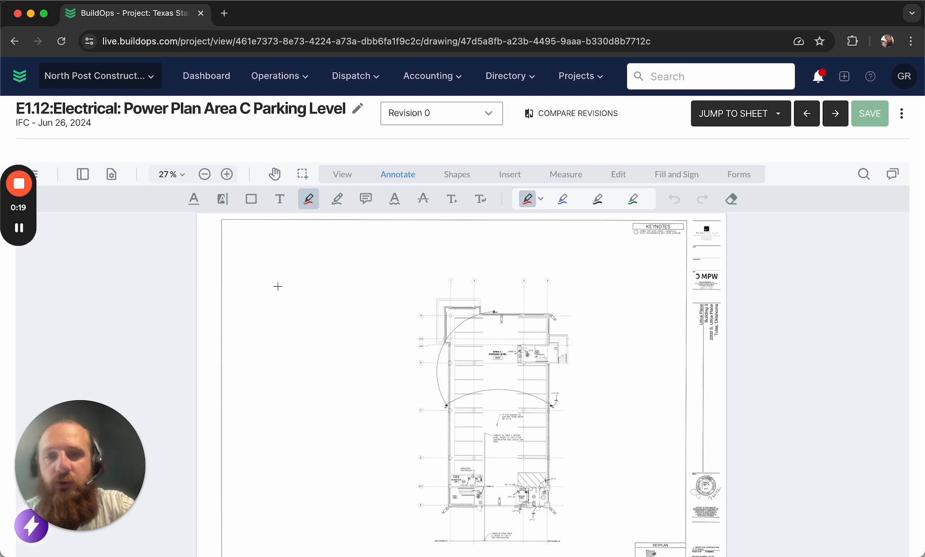
{"action": "left_click_drag", "start_coordinate": [275, 286], "coordinate": [360, 278]}
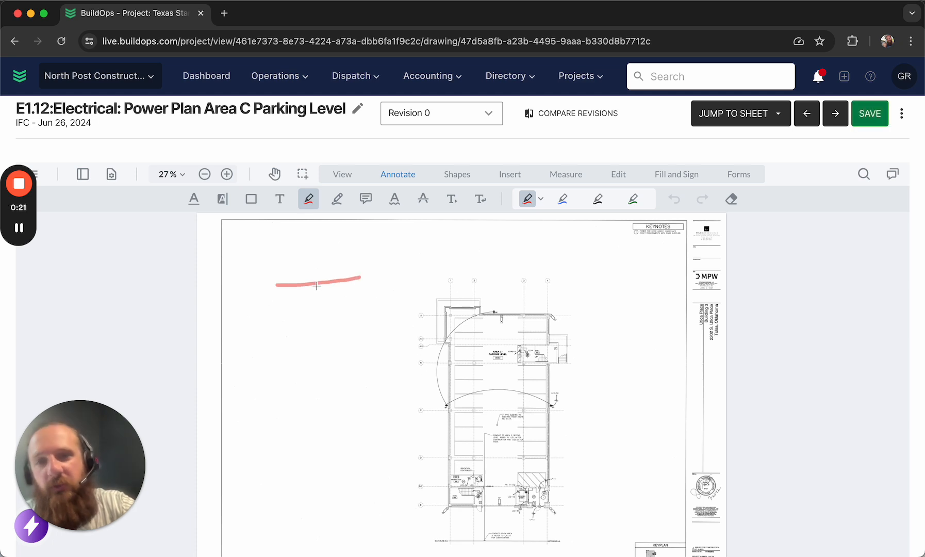
{"action": "left_click", "coordinate": [318, 282]}
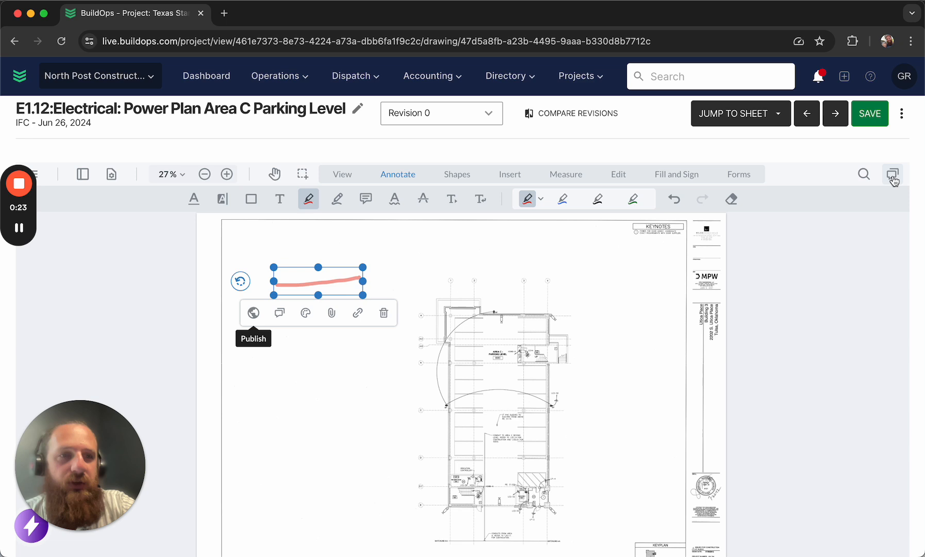
Step: Publish the pen stroke markup with the sheet's comments list shown
{"action": "left_click", "coordinate": [892, 175]}
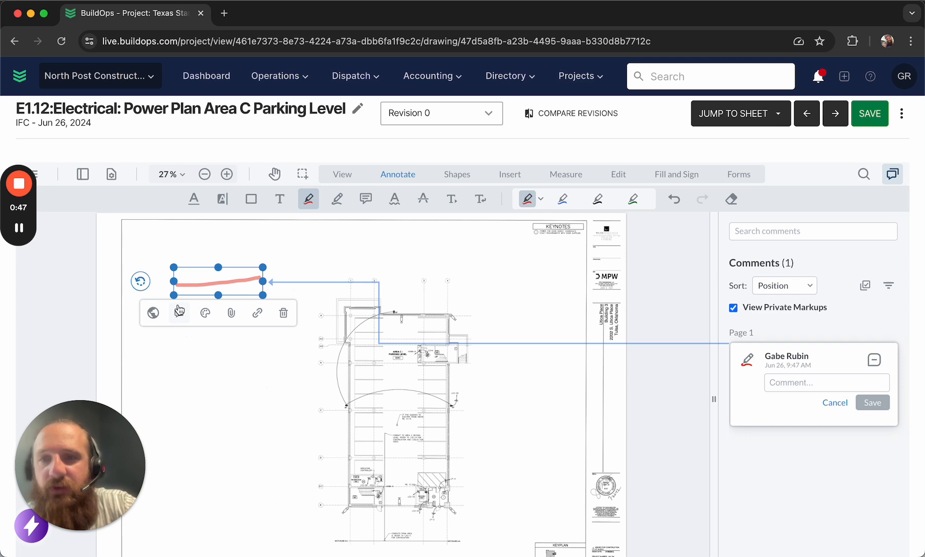
{"action": "mouse_move", "coordinate": [152, 313]}
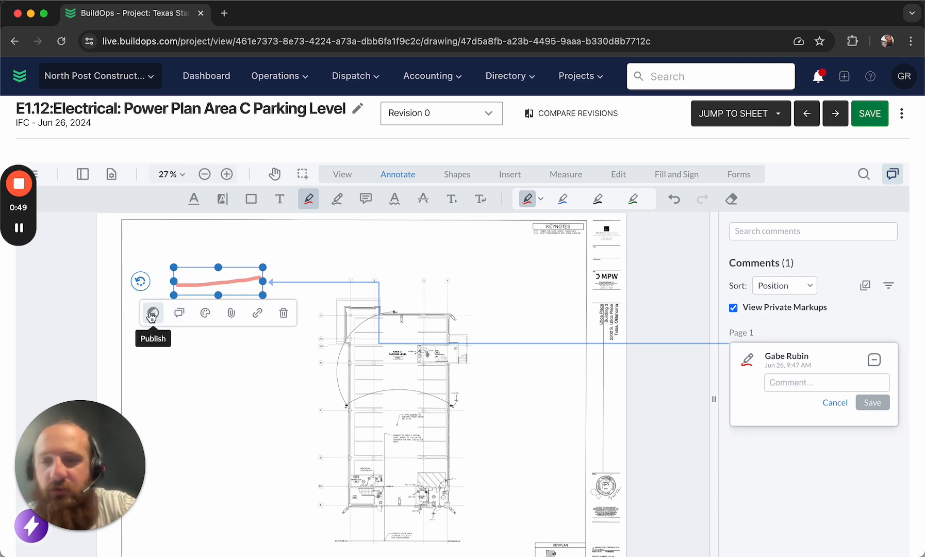
{"action": "left_click", "coordinate": [152, 312]}
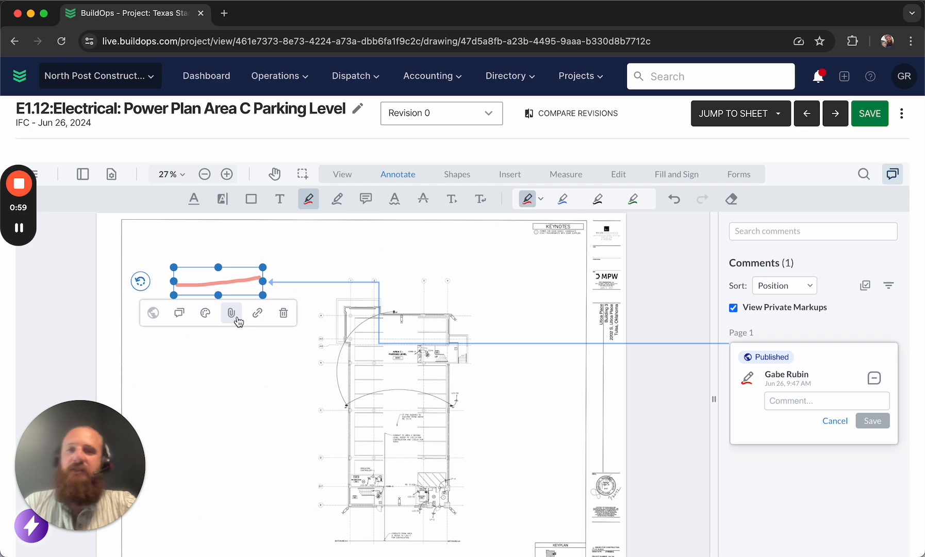
{"action": "mouse_move", "coordinate": [231, 312]}
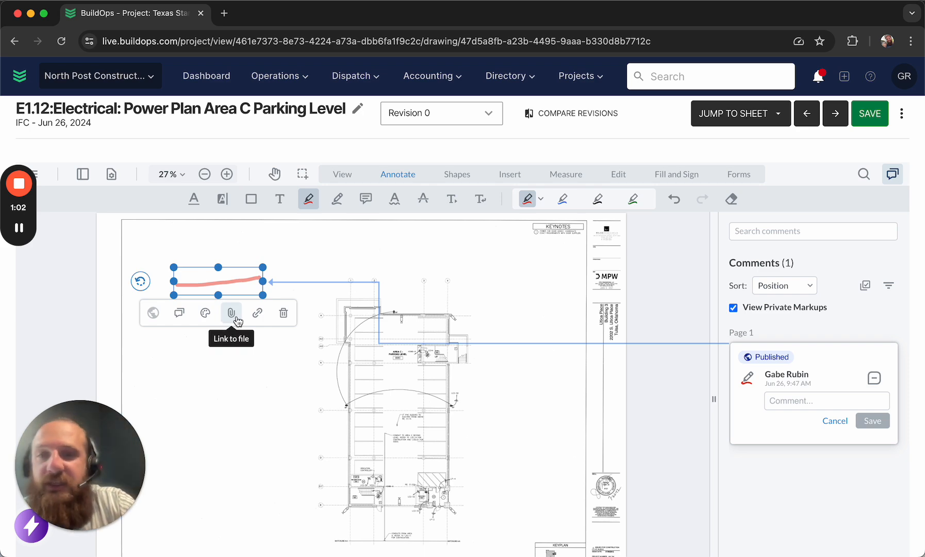
Step: Link the markup to a file, browsing into Global › Template Submittals
{"action": "left_click", "coordinate": [231, 312]}
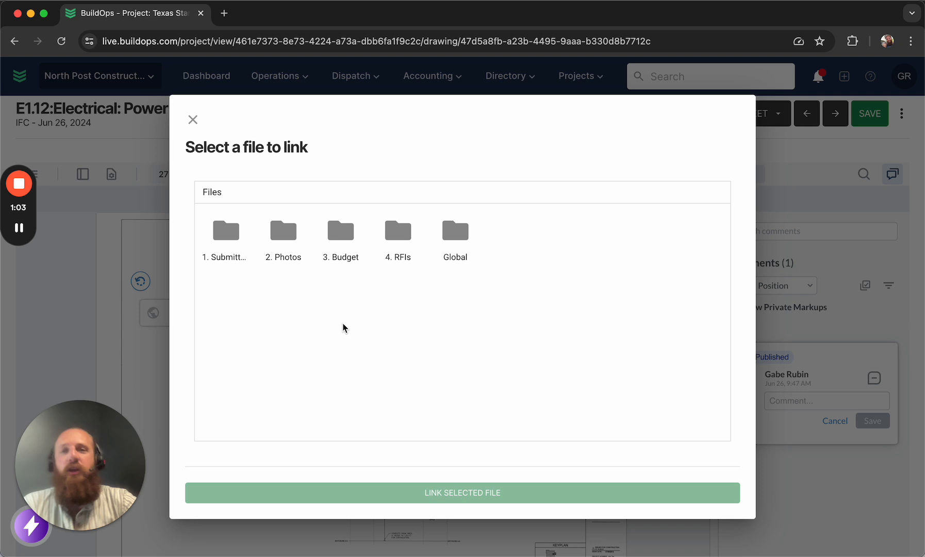
{"action": "mouse_move", "coordinate": [439, 277]}
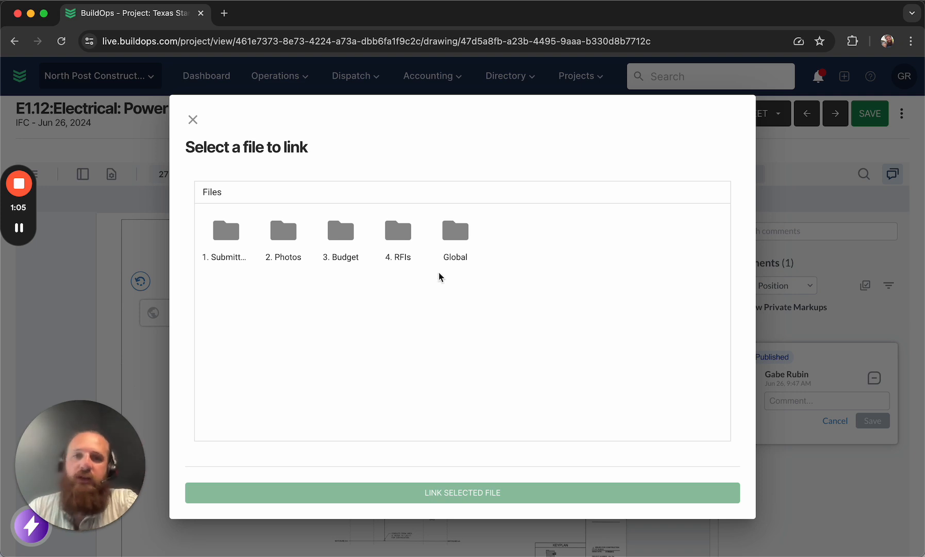
{"action": "double_click", "coordinate": [454, 230]}
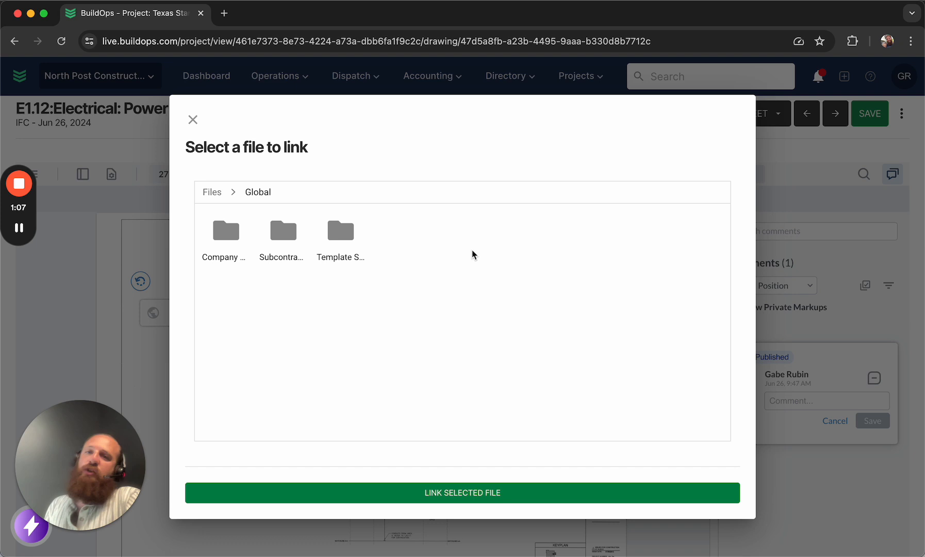
{"action": "mouse_move", "coordinate": [340, 233]}
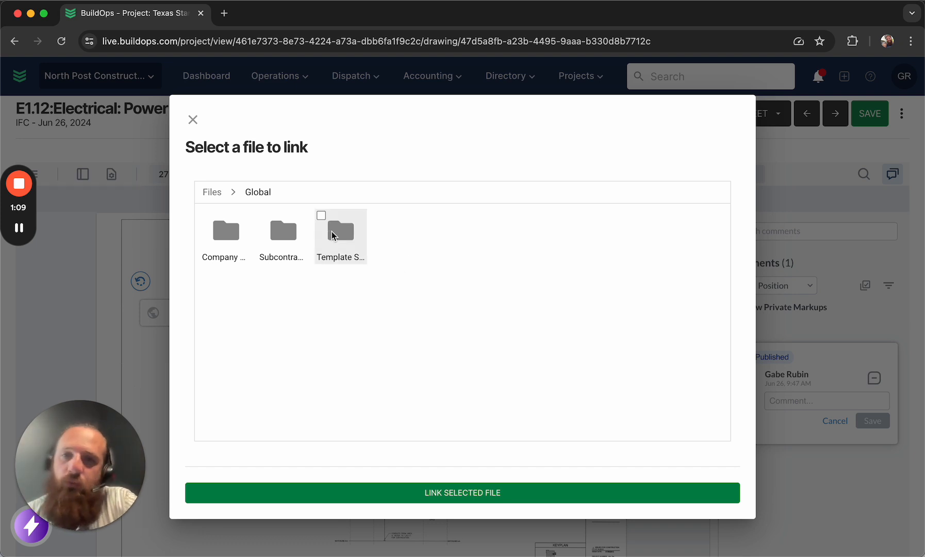
{"action": "double_click", "coordinate": [341, 231]}
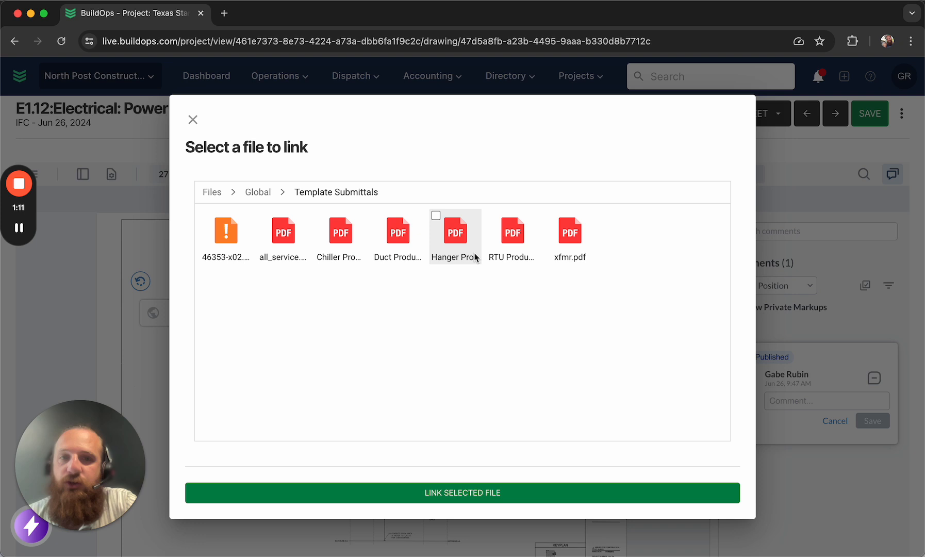
{"action": "mouse_move", "coordinate": [569, 231]}
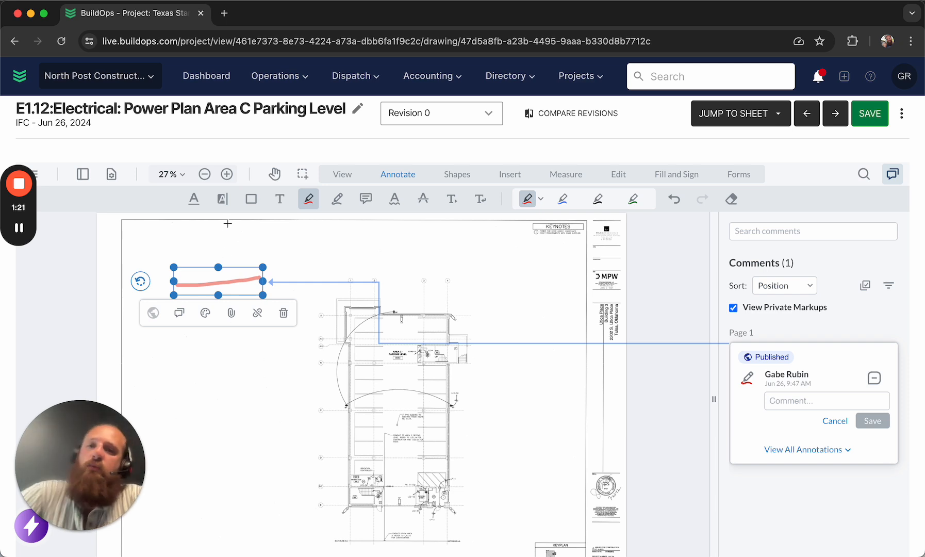
{"action": "mouse_move", "coordinate": [343, 417]}
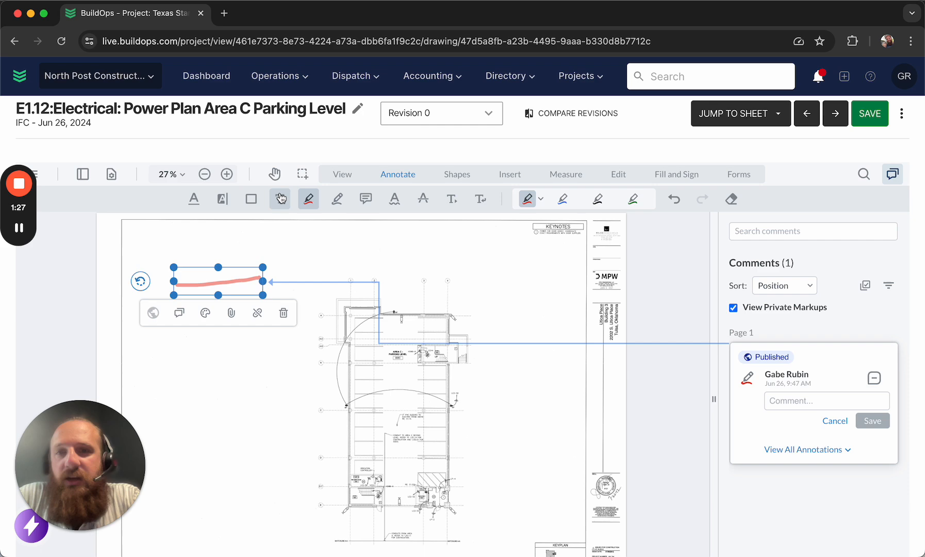
{"action": "left_click", "coordinate": [274, 174]}
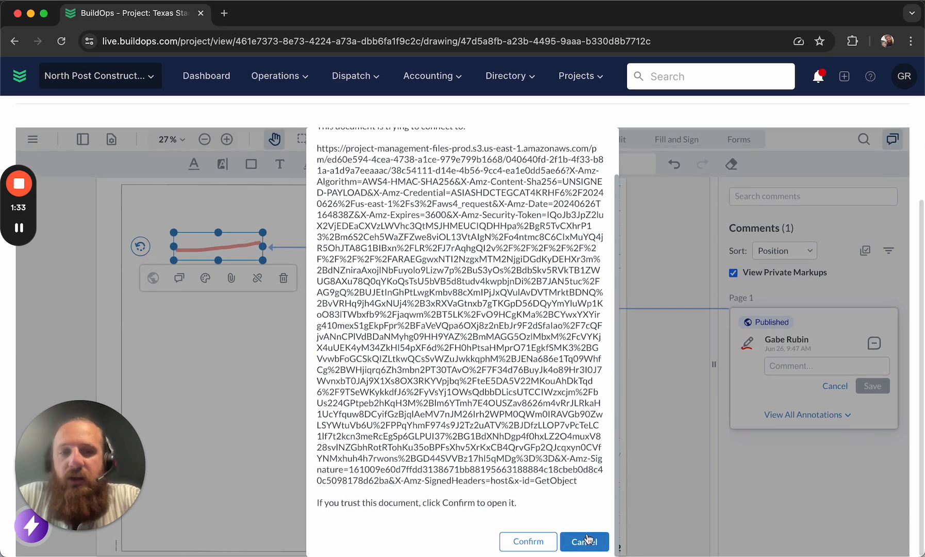
{"action": "left_click", "coordinate": [527, 542]}
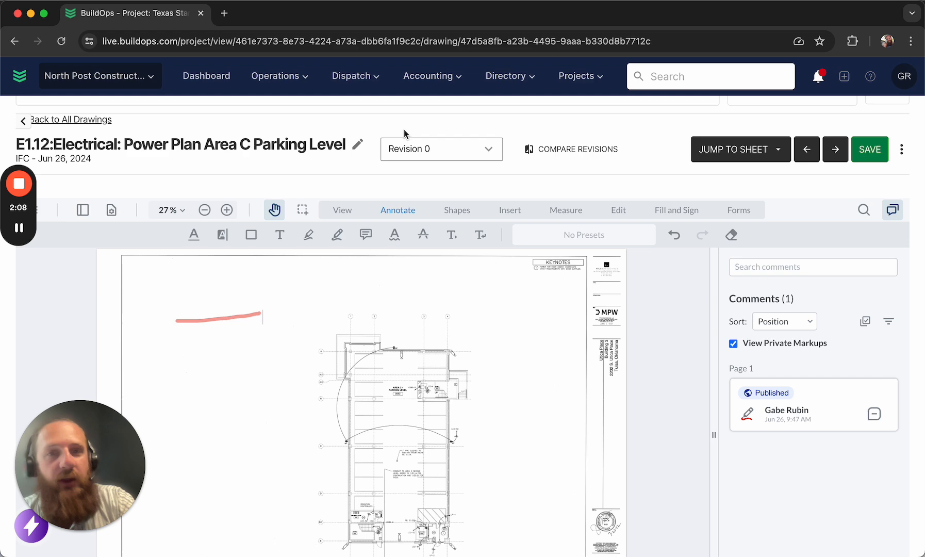
Step: Start Compare Revisions and choose the electrical sheet to overlay against Power Plan Area C
{"action": "left_click", "coordinate": [570, 148]}
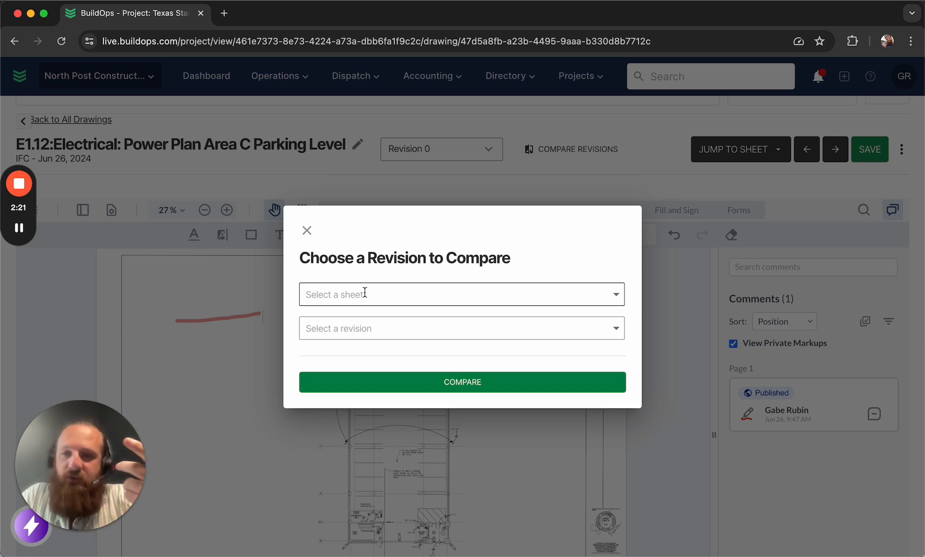
{"action": "left_click", "coordinate": [462, 294]}
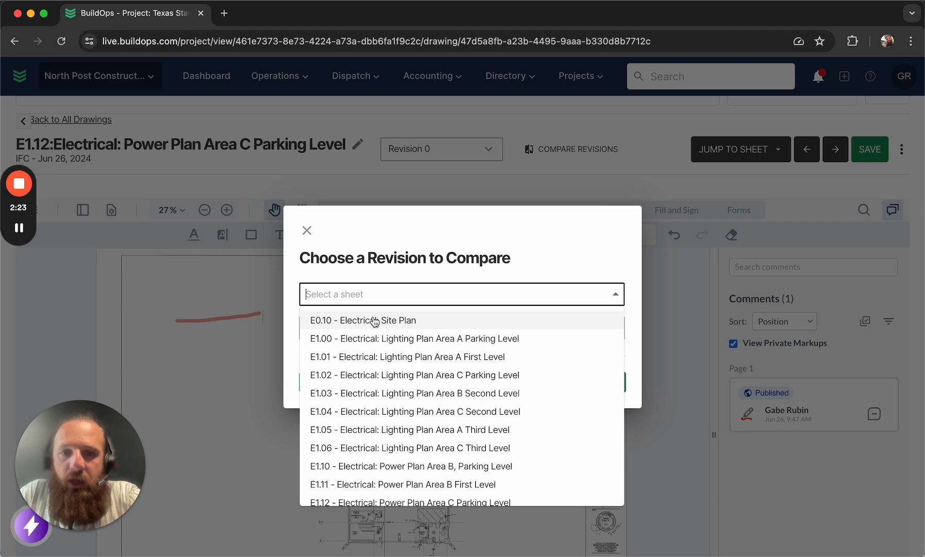
{"action": "scroll", "scroll_direction": "down", "scroll_amount": 3}
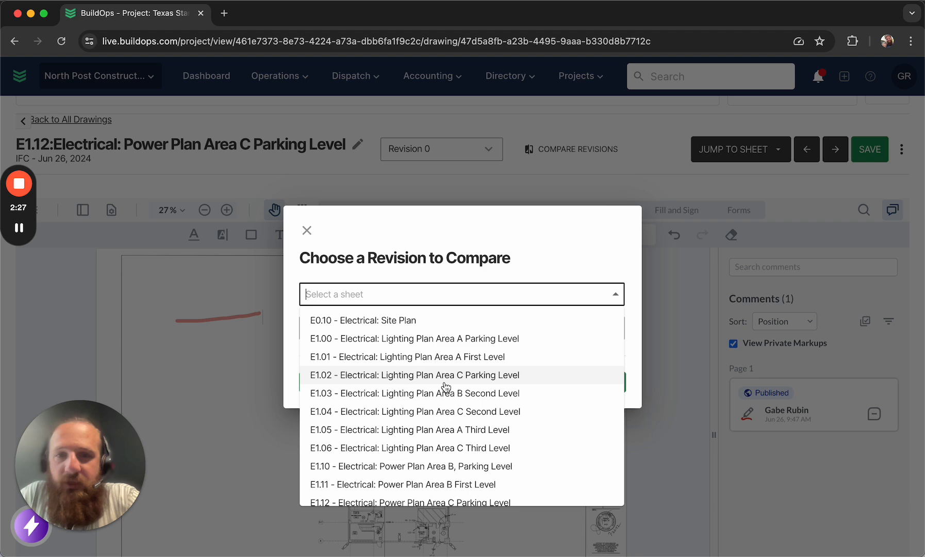
{"action": "left_click", "coordinate": [415, 374]}
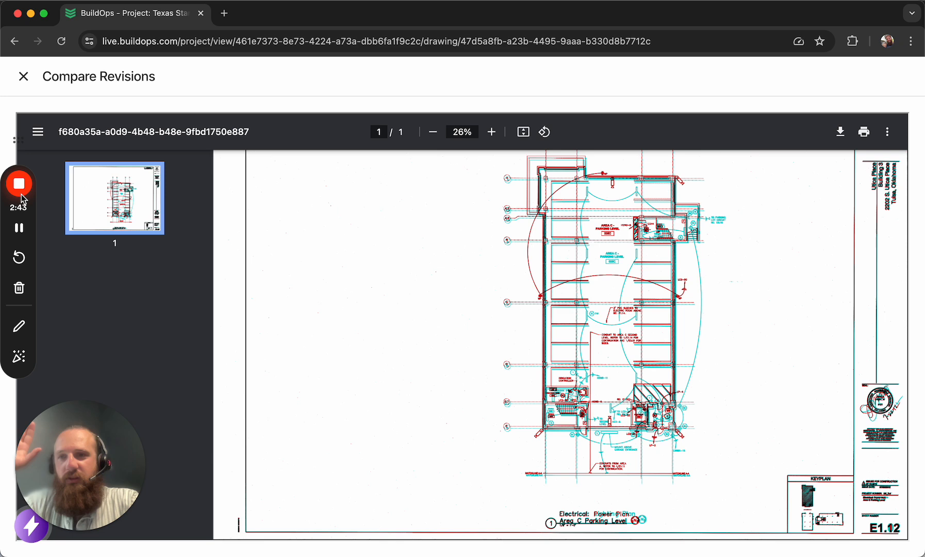
{"action": "mouse_move", "coordinate": [18, 184]}
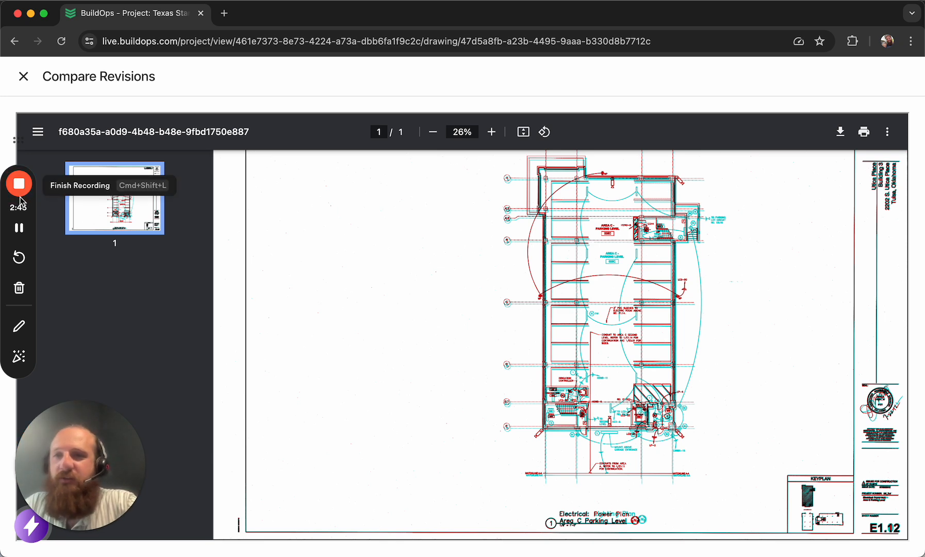